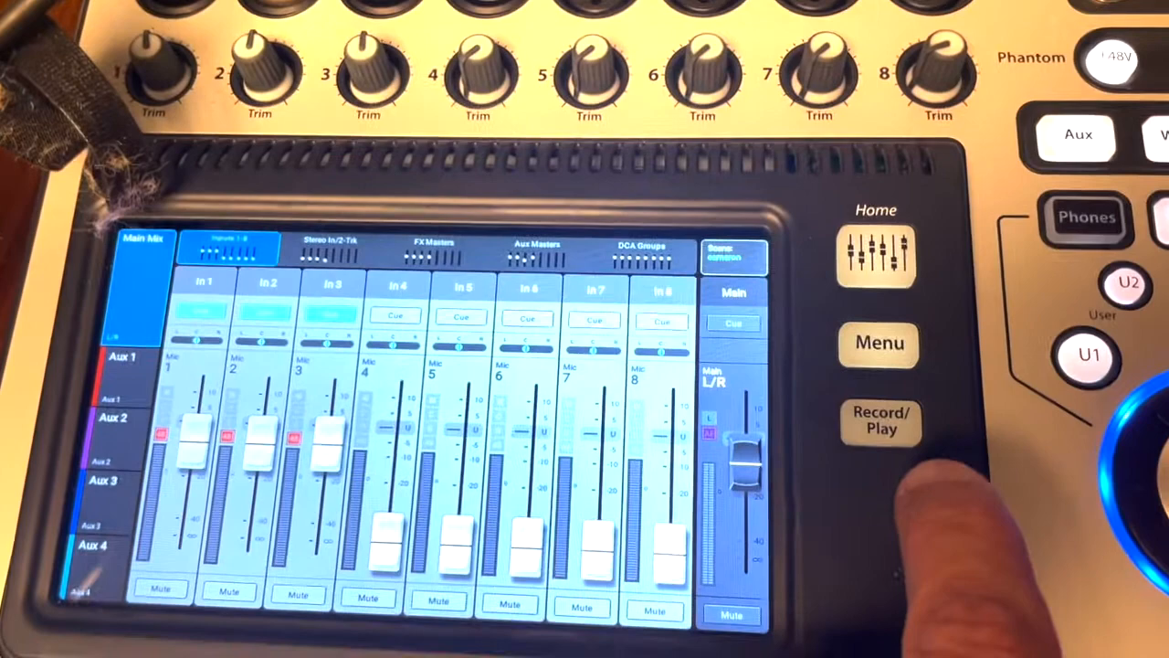
Open the Mixer Setup page showing general settings, display brightness and the available firmware upgrade
click(876, 342)
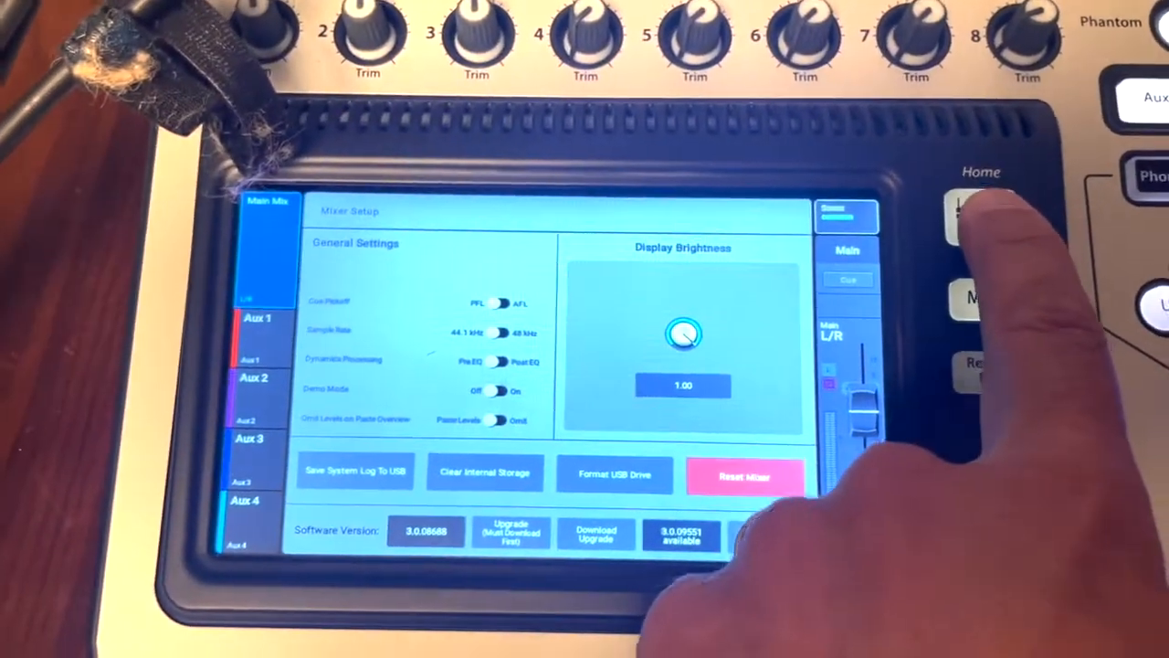
Leave Mixer Setup and turn on Personal Monitor Mix Full Access in Remote Control Settings
click(962, 182)
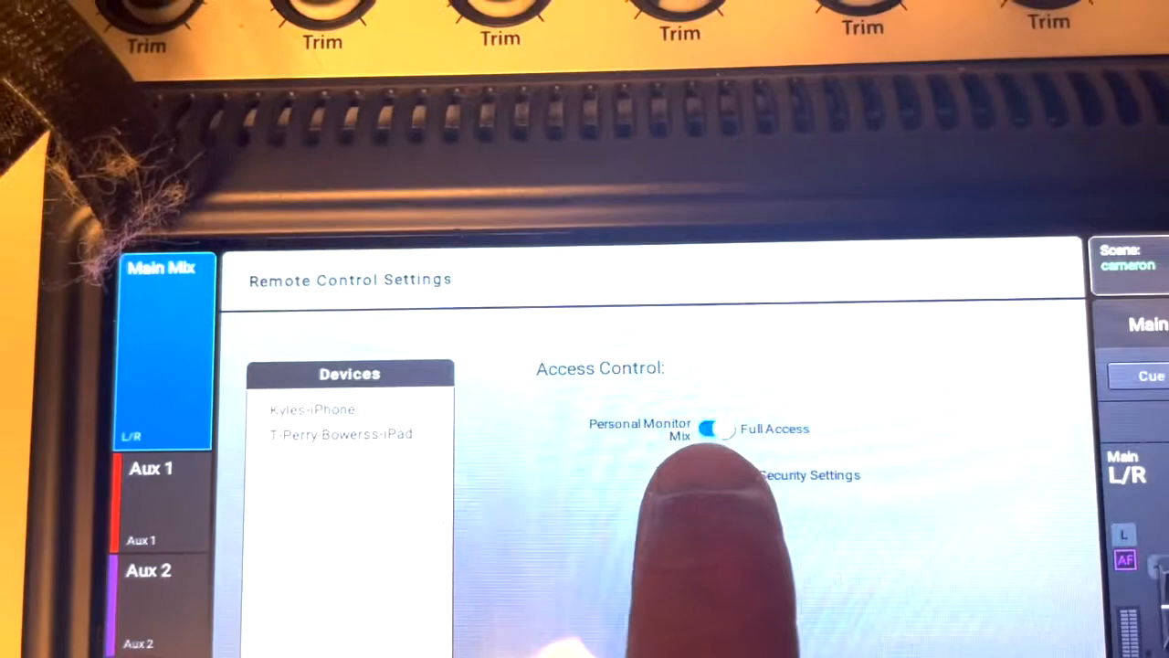
click(680, 492)
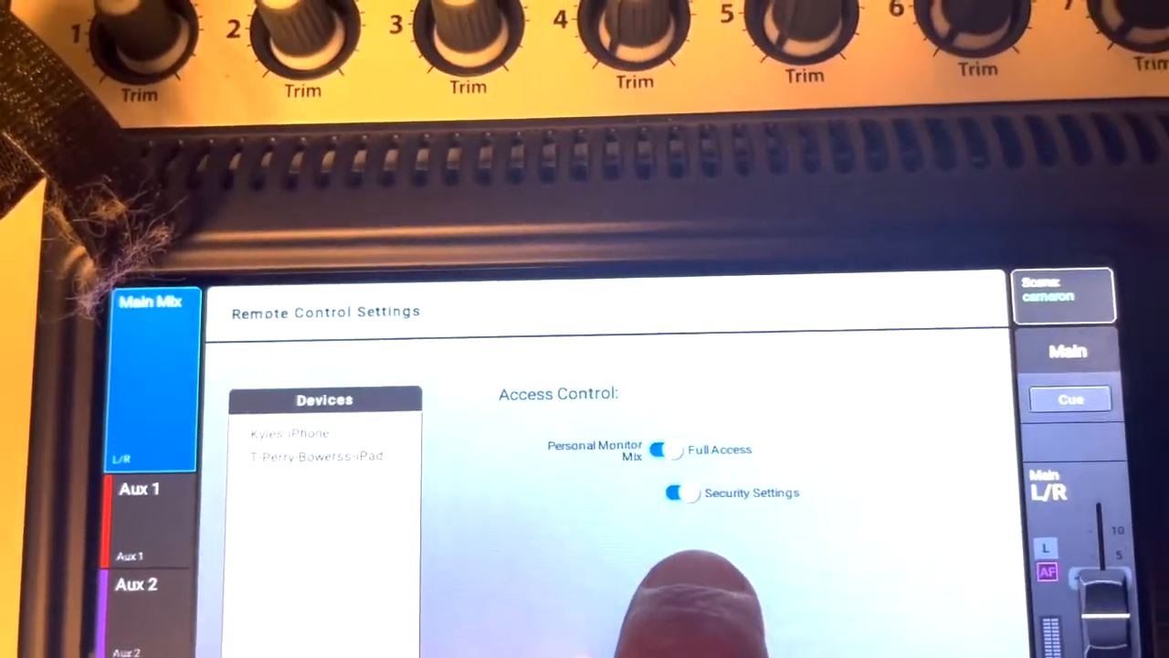